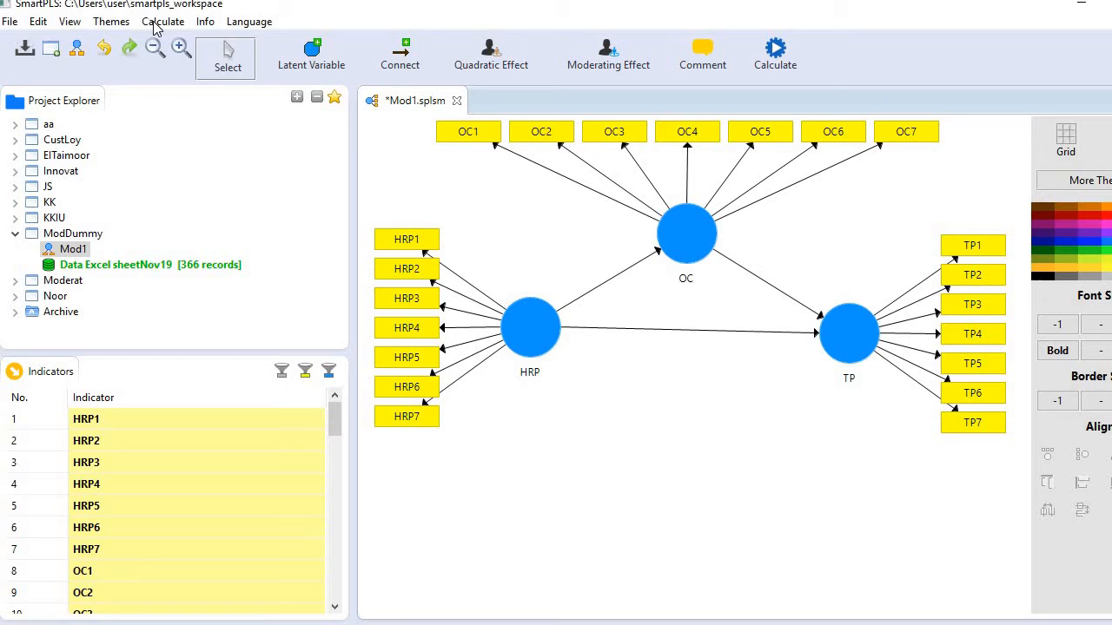
mouse_move(658, 279)
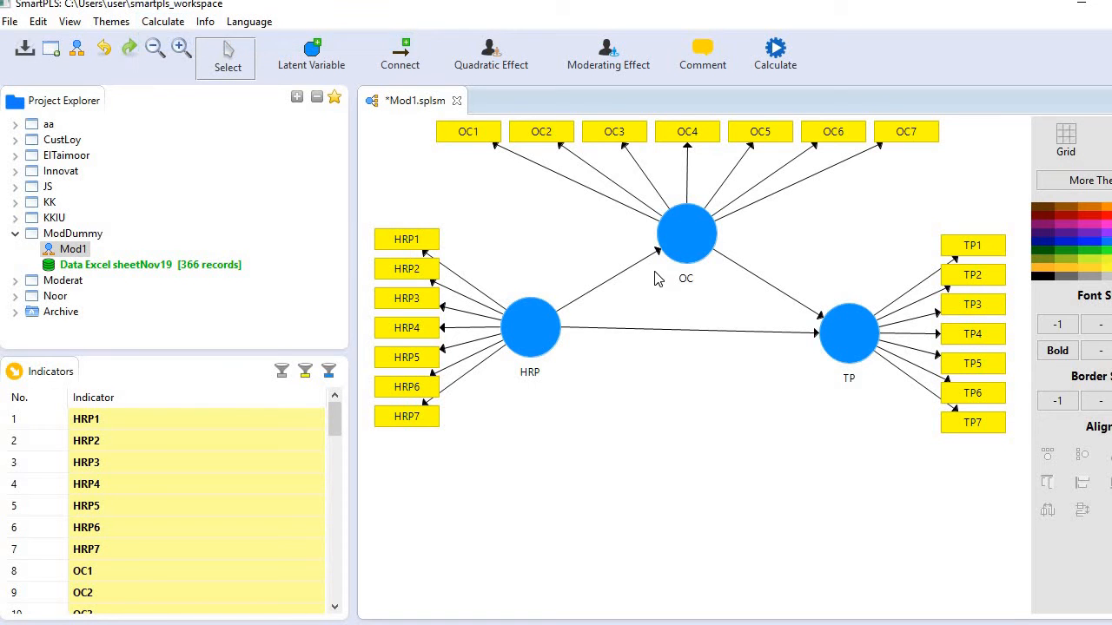
Run the PLS Algorithm on the HRP-OC-TP model to get path coefficients 0.543, 0.468, 0.370
click(774, 54)
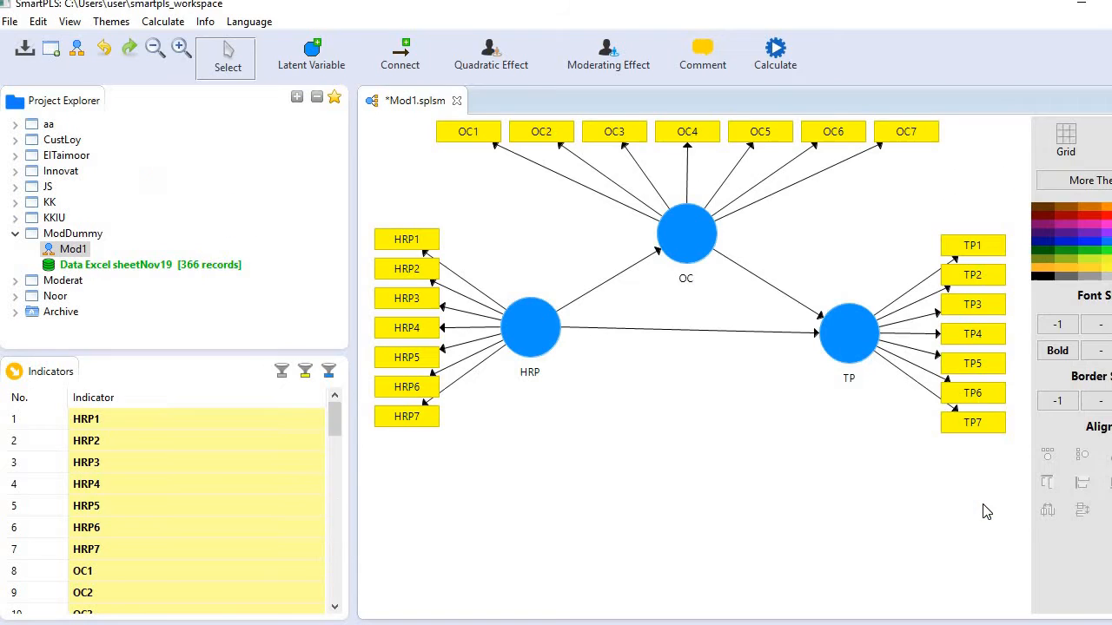
click(774, 53)
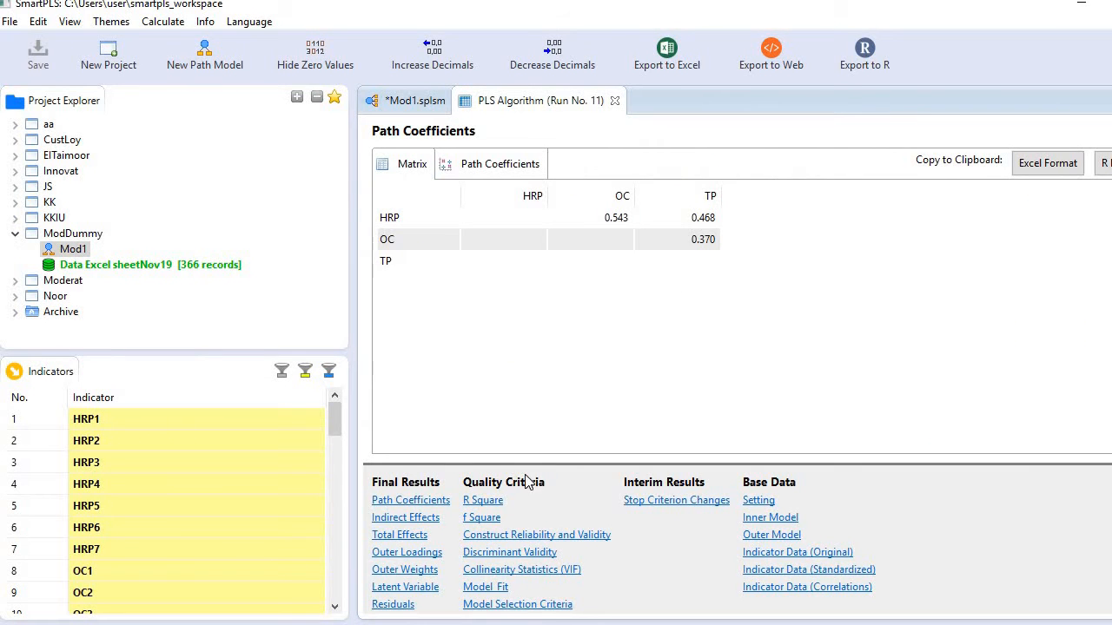
mouse_move(495, 512)
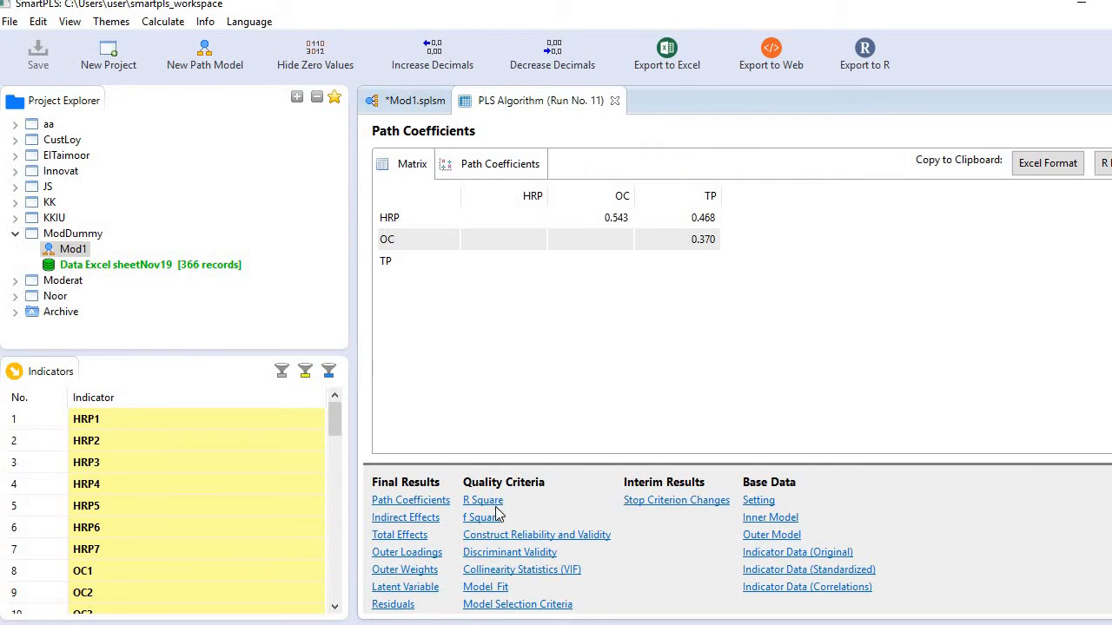
Display the f Square matrix: HRP→OC 0.419, HRP→TP 0.338, OC→TP 0.211
click(481, 517)
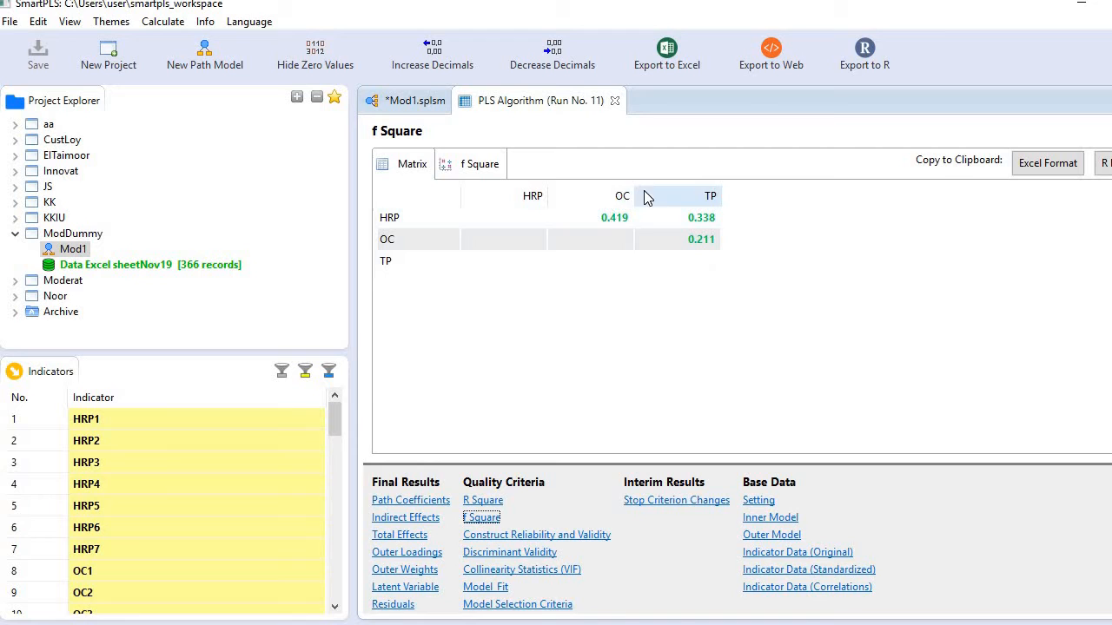
mouse_move(708, 228)
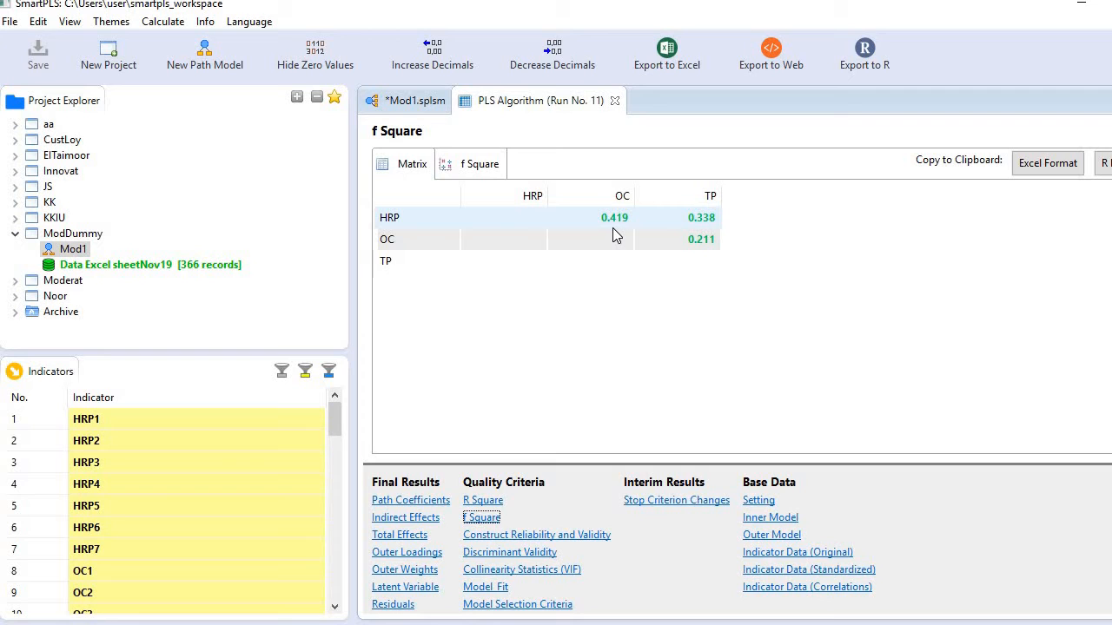
mouse_move(612, 213)
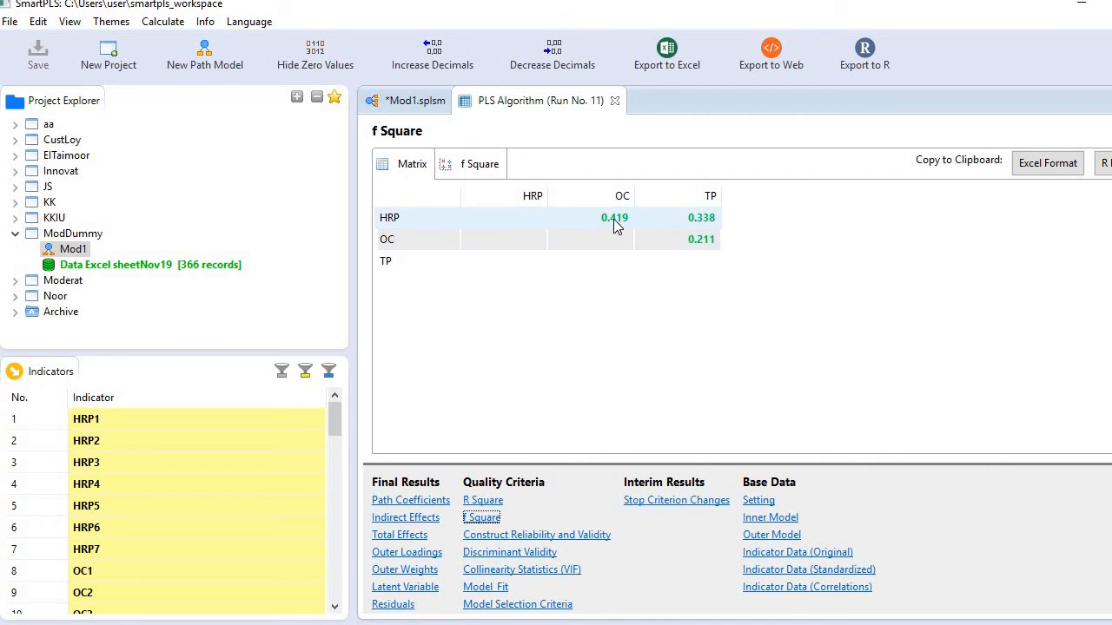
mouse_move(667, 235)
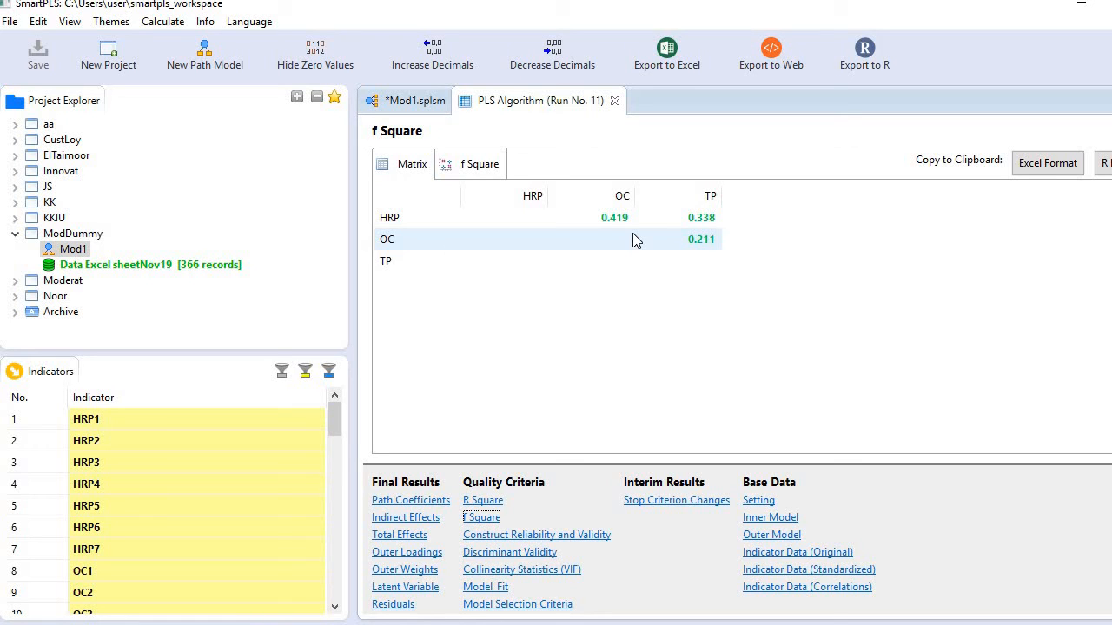
mouse_move(651, 241)
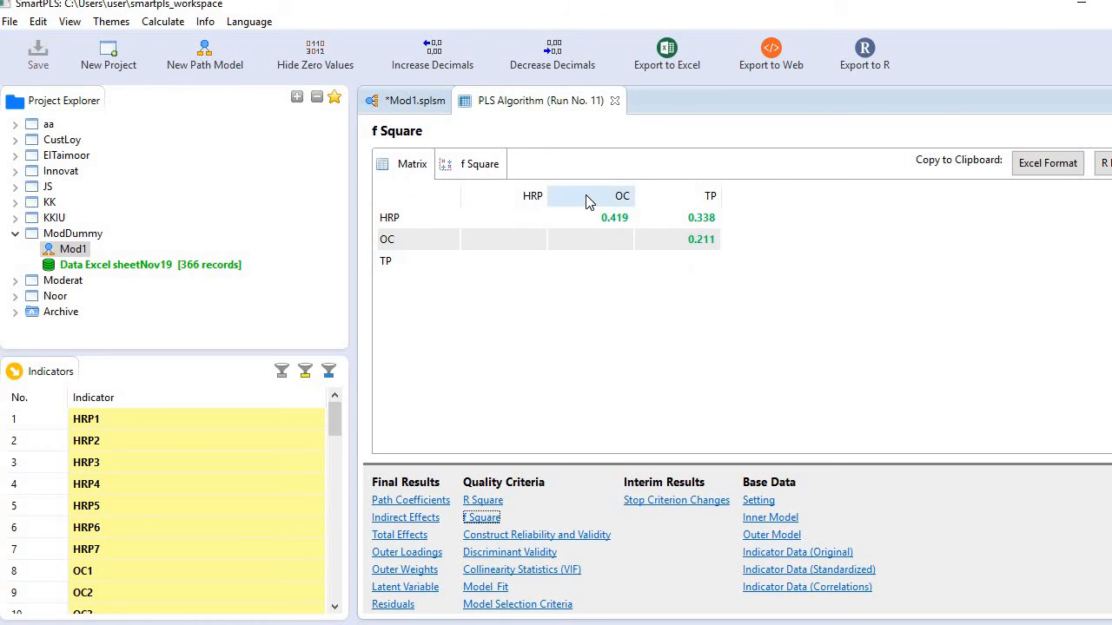
mouse_move(762, 263)
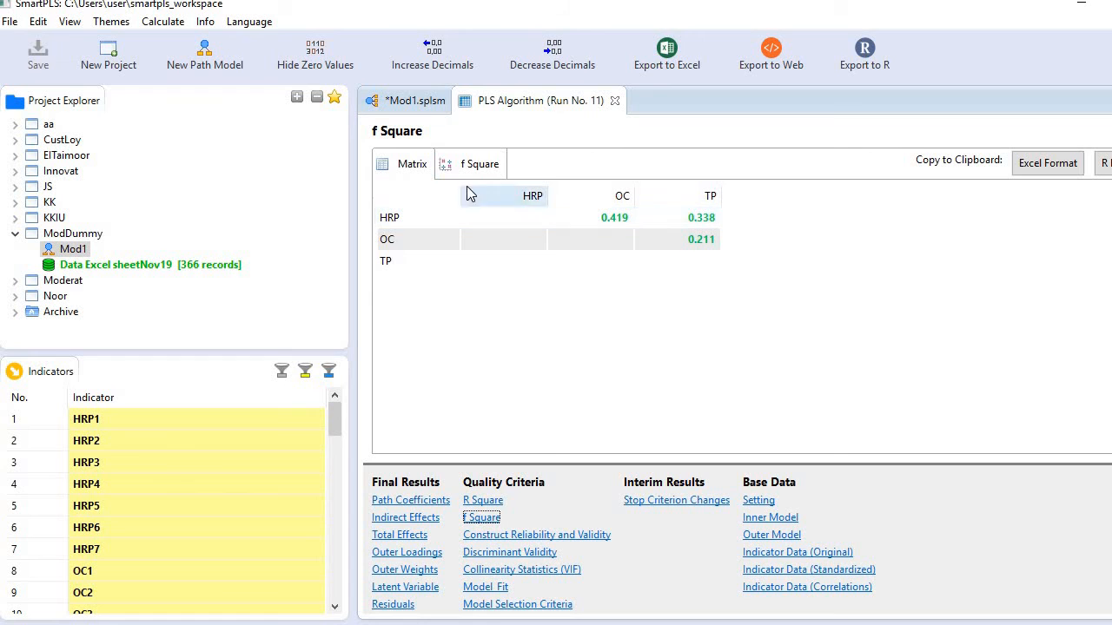
mouse_move(473, 171)
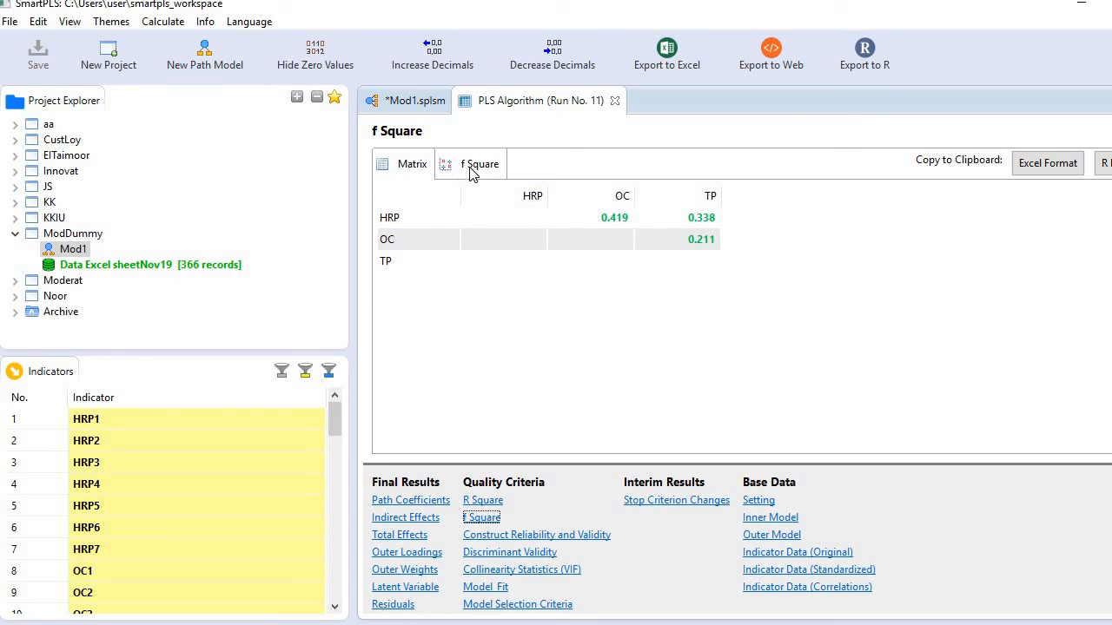
Switch the f Square view to the bar chart for HRP→OC, HRP→TP and OC→TP
click(469, 164)
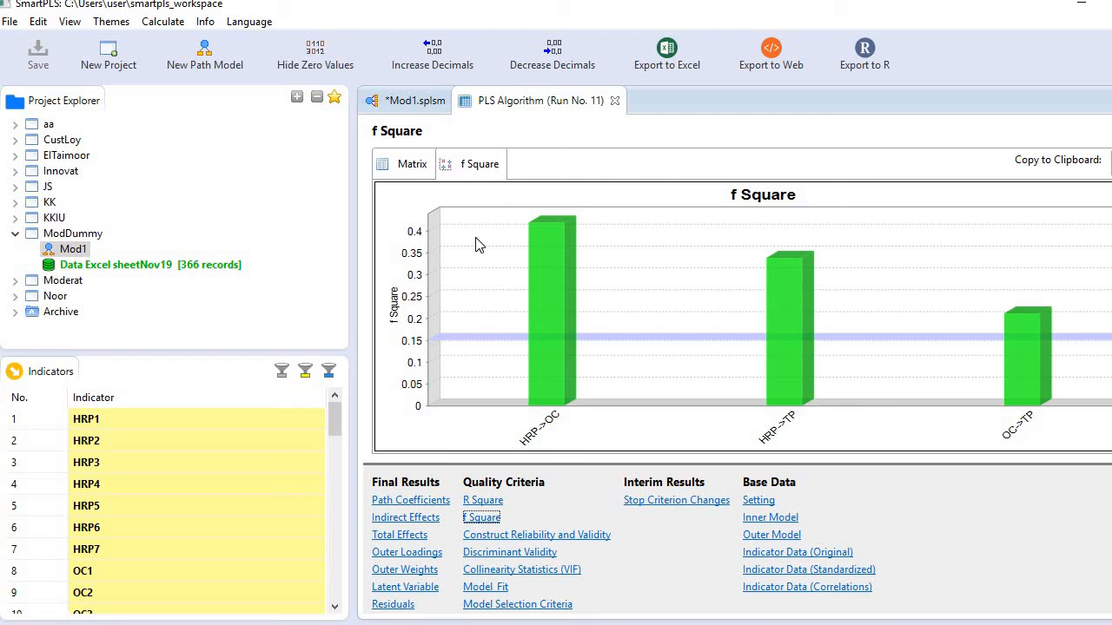
mouse_move(880, 430)
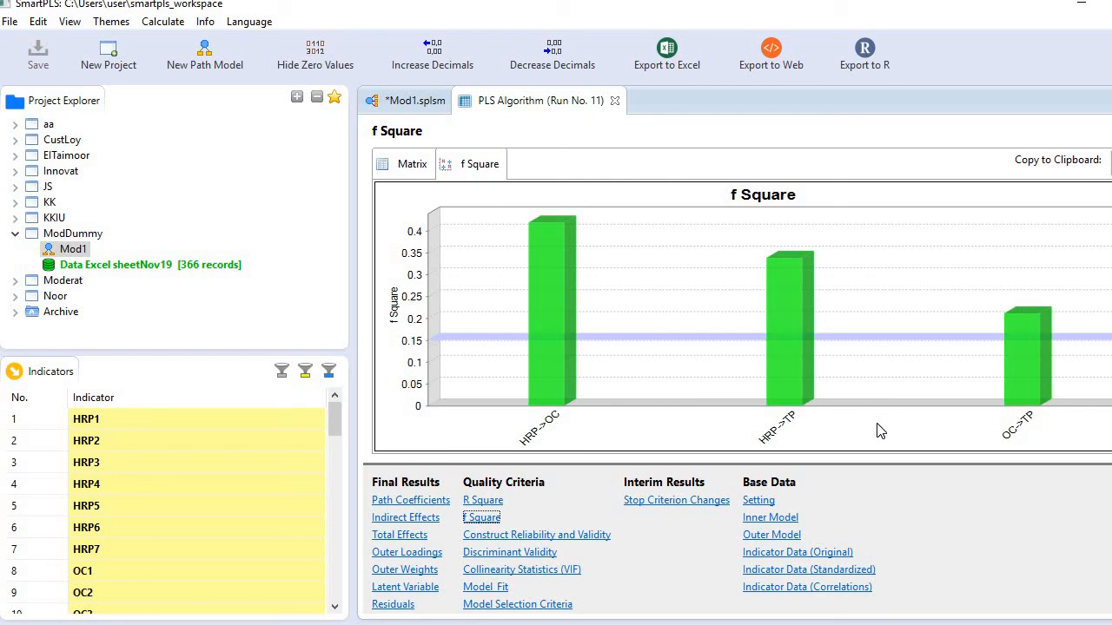
mouse_move(425, 338)
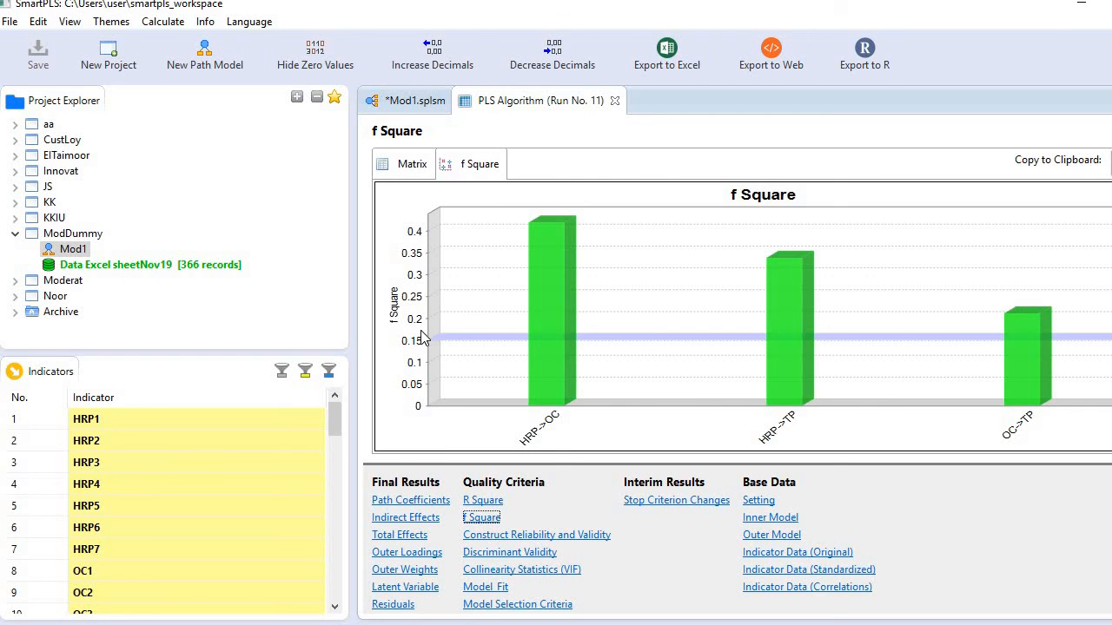
mouse_move(489, 351)
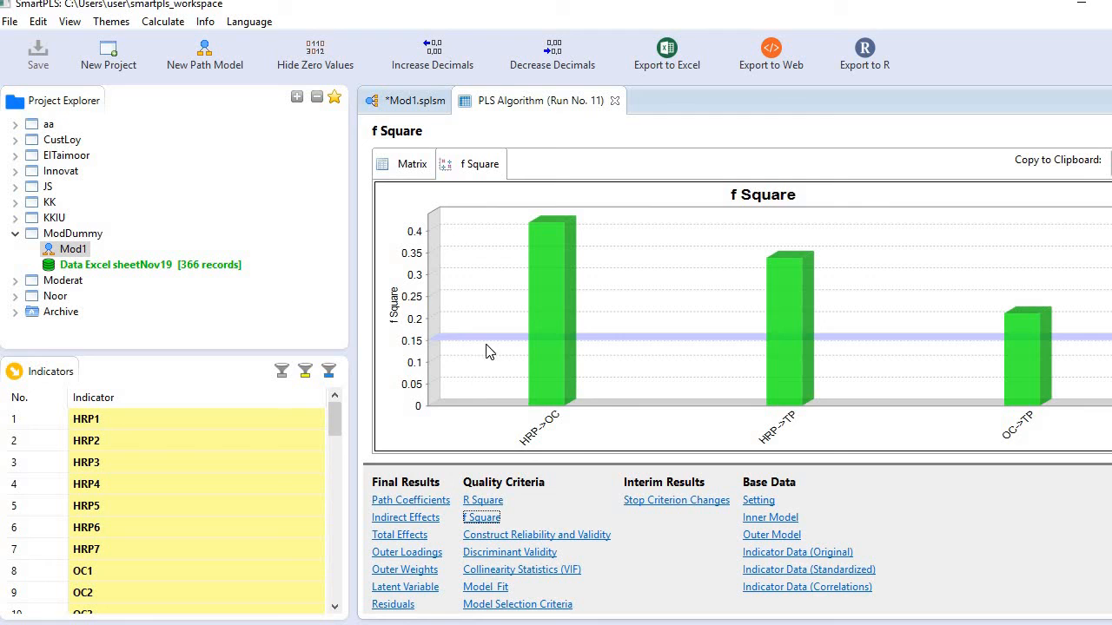
mouse_move(703, 345)
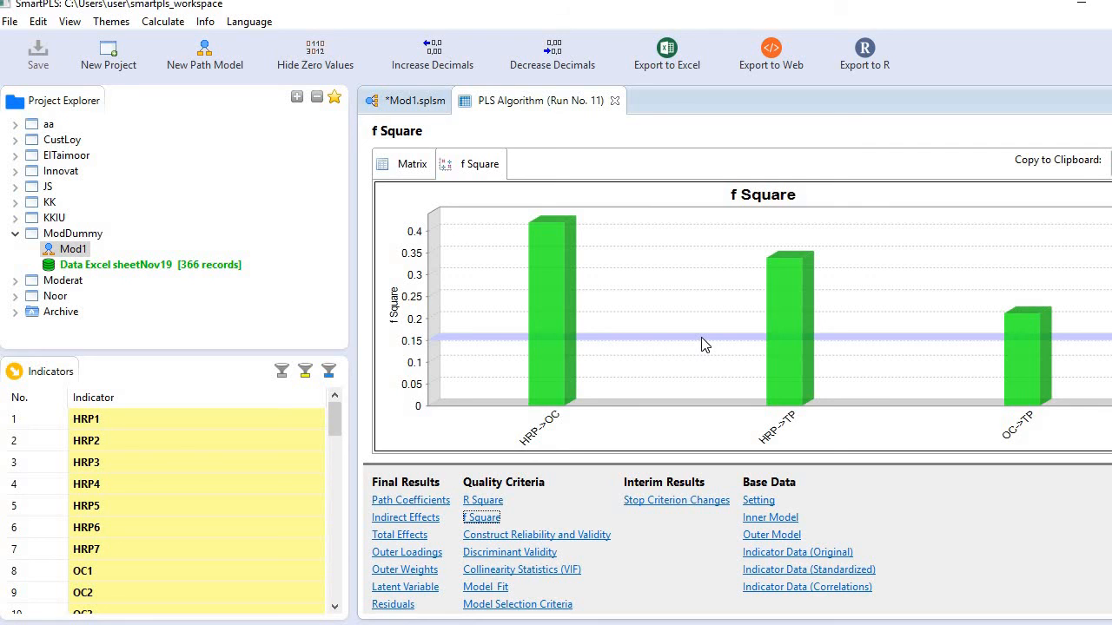
mouse_move(417, 357)
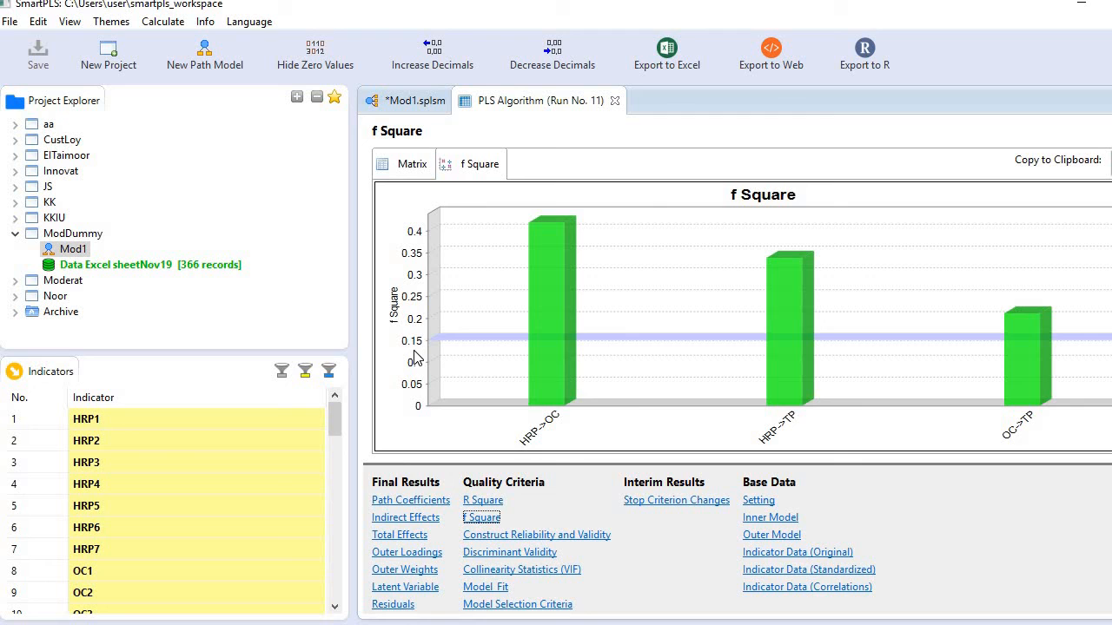
mouse_move(797, 333)
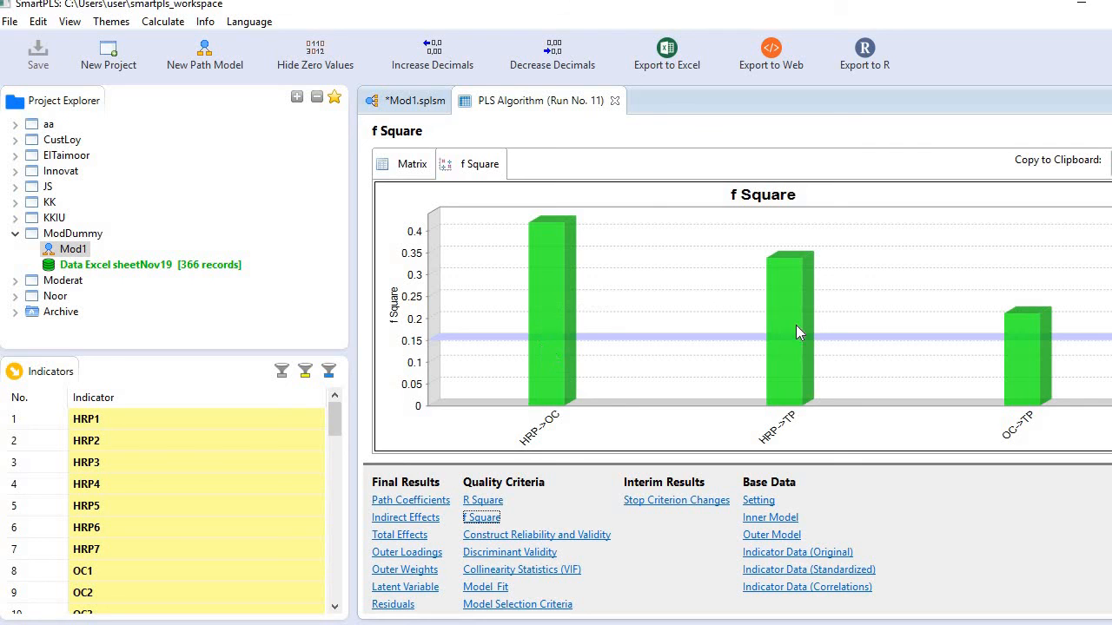
mouse_move(860, 309)
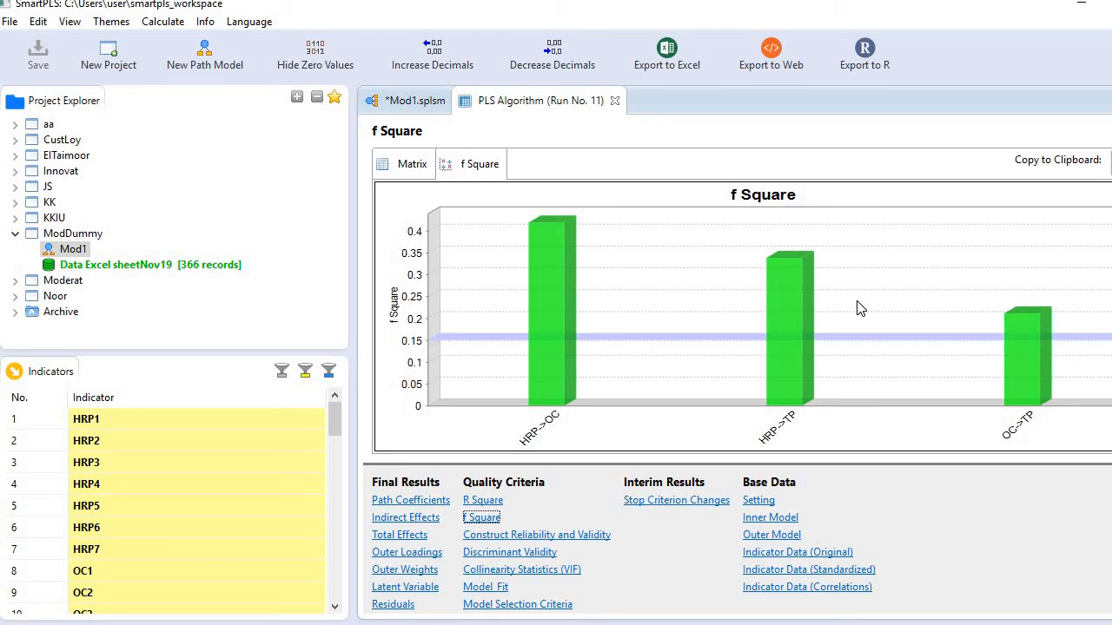
mouse_move(847, 311)
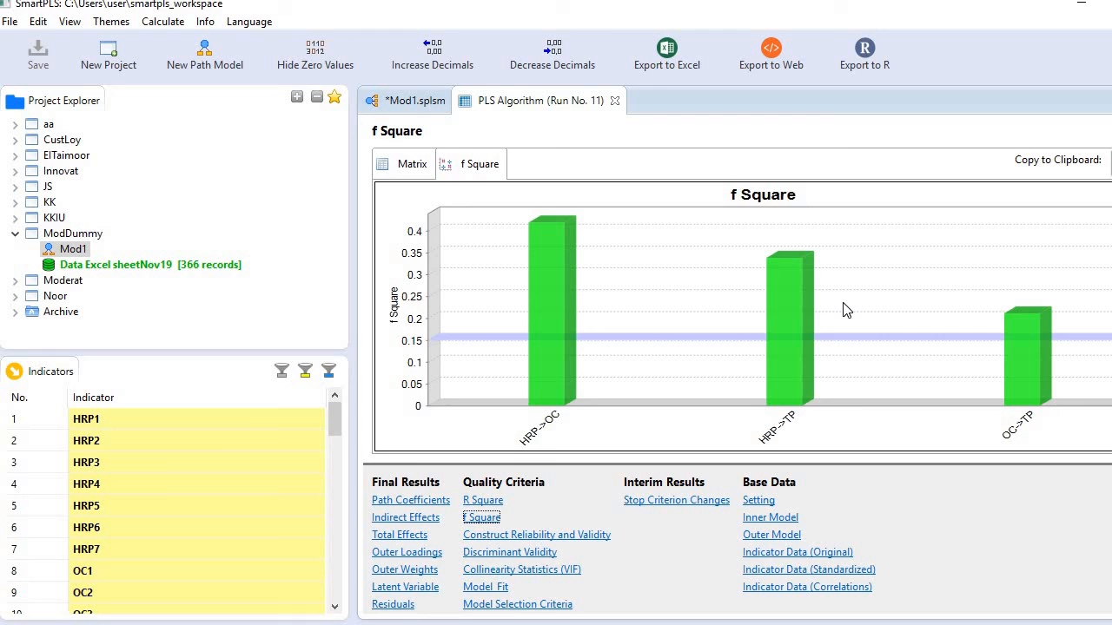